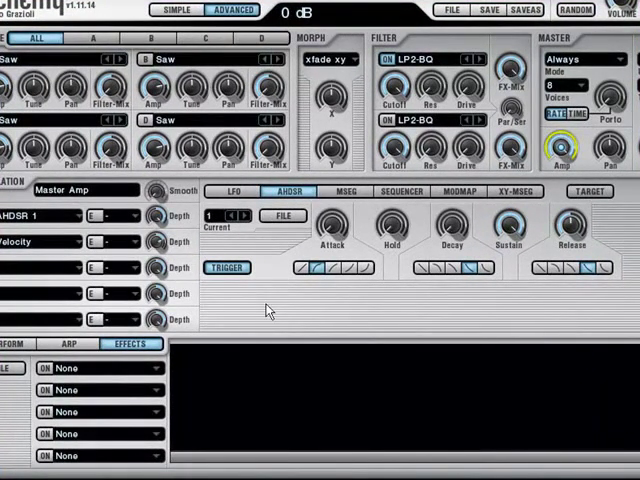
mouse_move(282, 300)
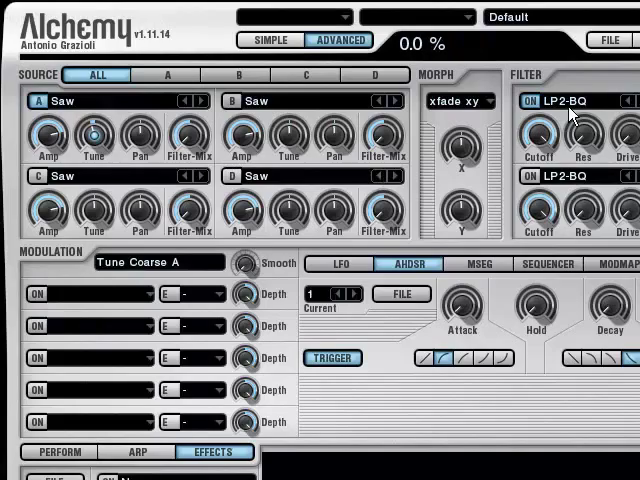
- Bring up the Filter 1 type list with the cutoff lowered to 34 Hz
left_click(581, 101)
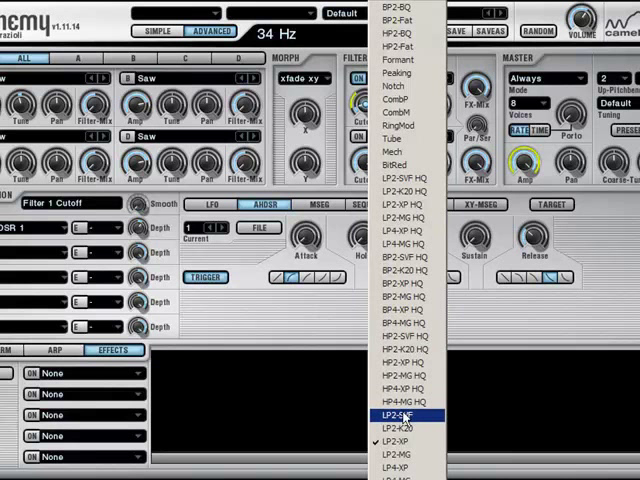
mouse_move(410, 413)
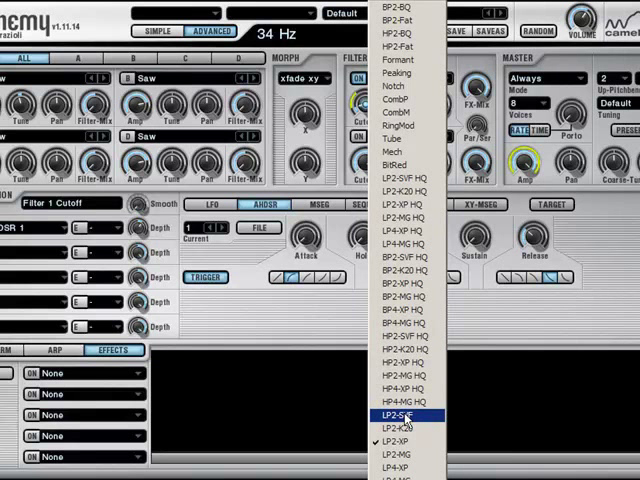
- Switch Filter 1 to the LP2-SVF type and tweak the filter setting upward
left_click(408, 413)
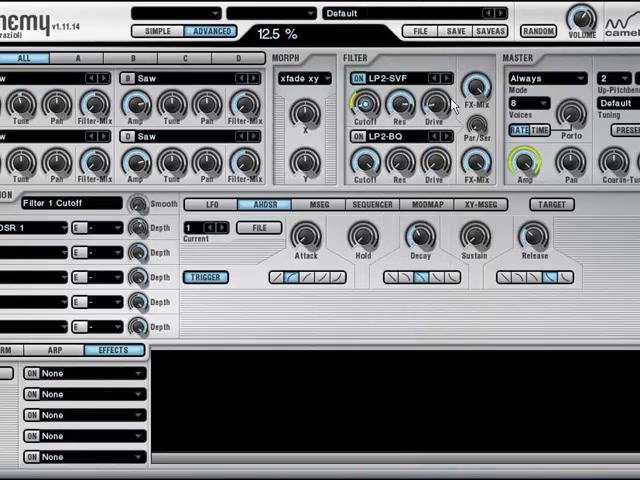
left_click_drag(364, 103, 364, 85)
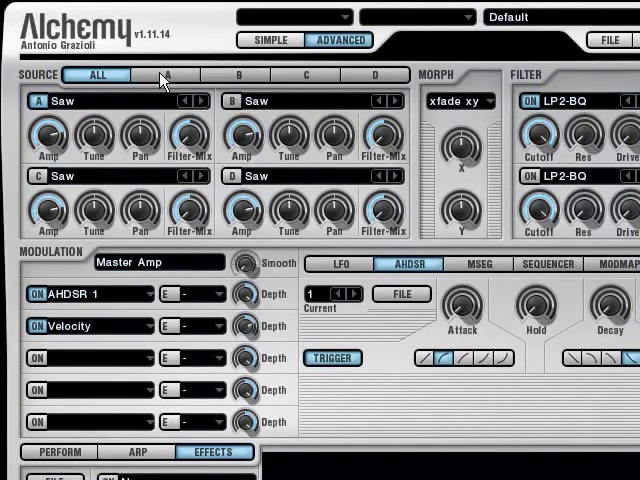
- Enable source A's SPECTRAL layer so it uses white noise instead of additive
left_click(172, 74)
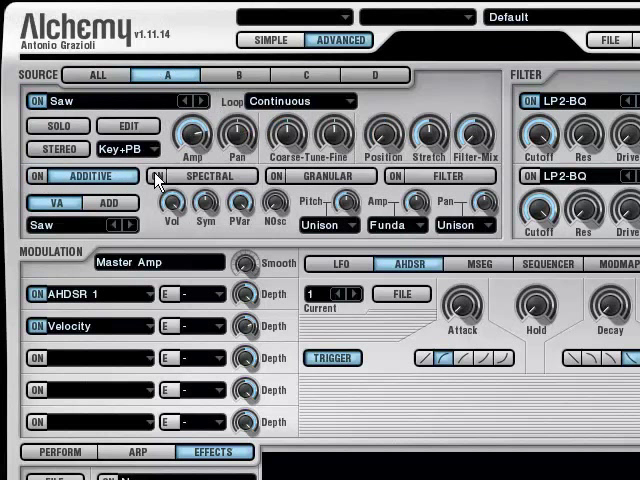
left_click(210, 175)
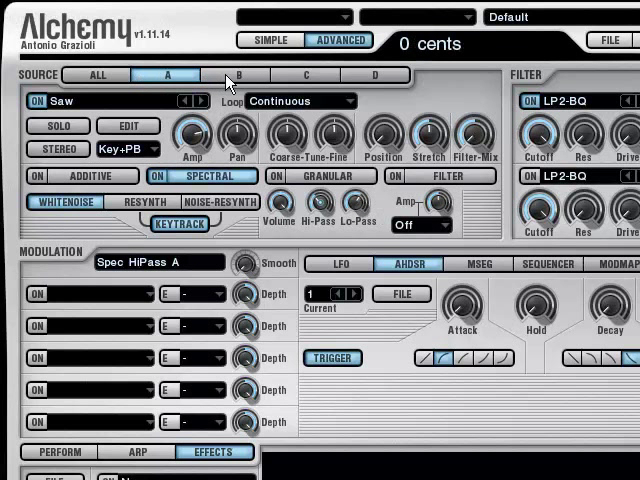
- Replace source B's Saw with the basic VA Triangle waveform
left_click(234, 75)
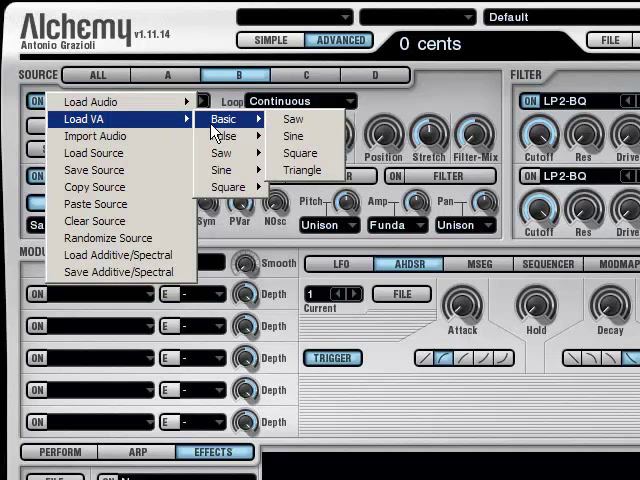
mouse_move(303, 170)
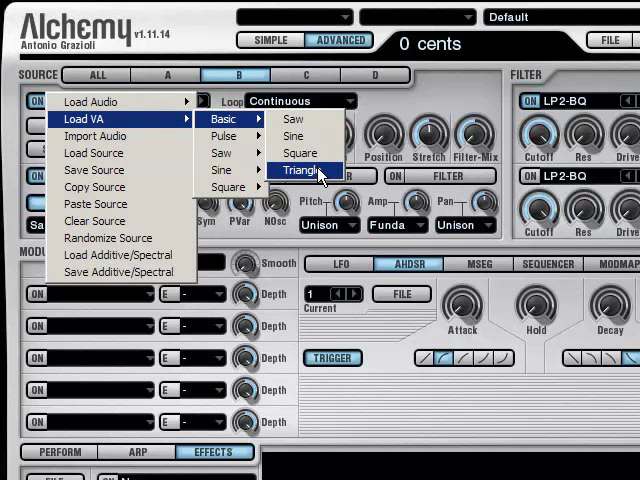
left_click(305, 170)
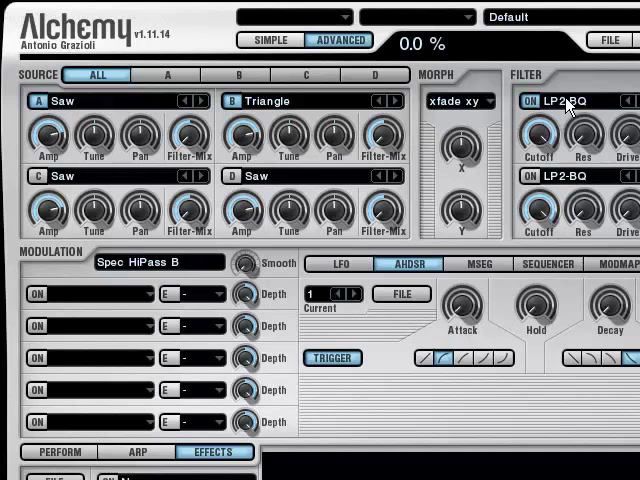
mouse_move(572, 118)
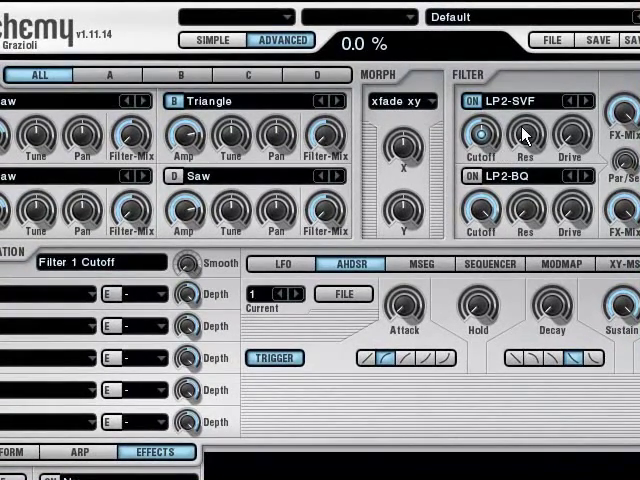
- Raise the LP2-SVF Filter 1 cutoff to 561 Hz
left_click_drag(525, 132, 525, 110)
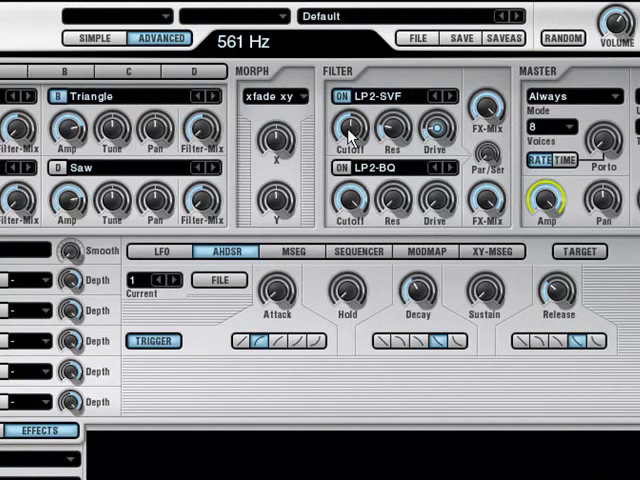
- Bring up the modulation options for the Filter 1 cutoff knob
right_click(350, 125)
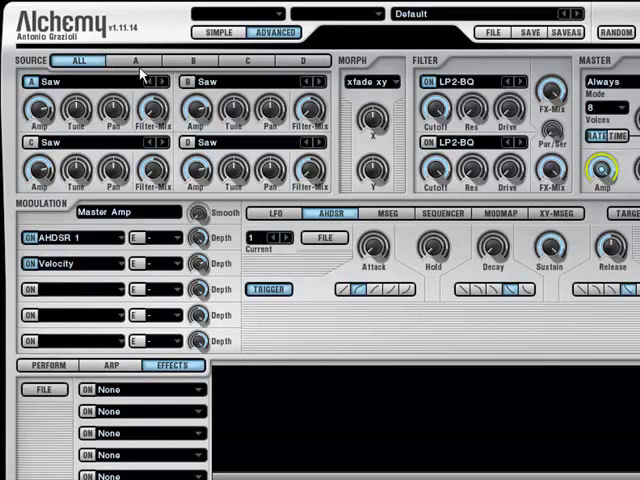
left_click(148, 62)
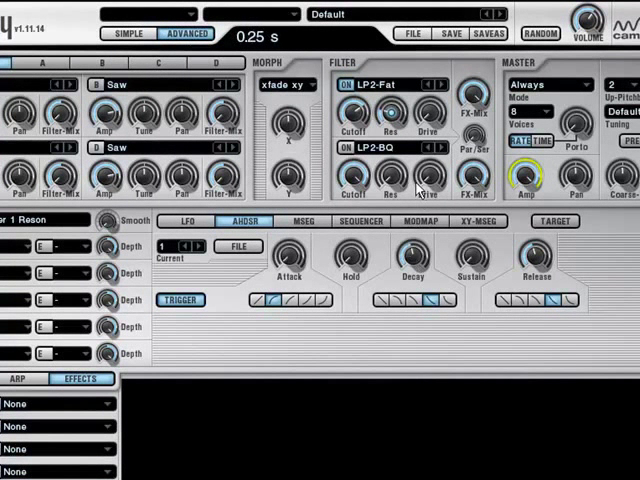
- Raise the LP2-Fat Filter 1 cutoff to 2167 Hz
left_click_drag(412, 258, 412, 240)
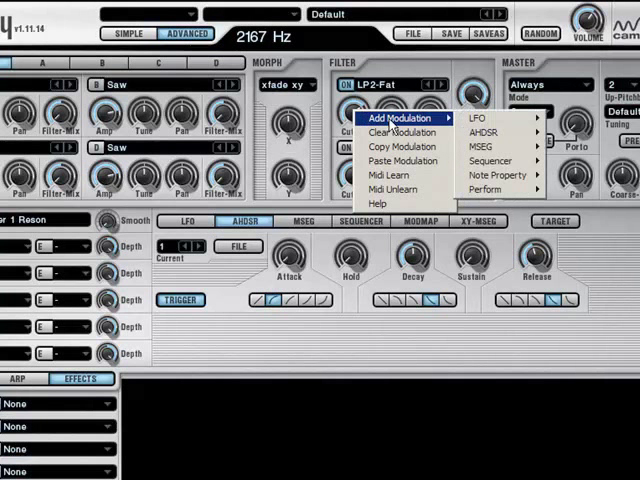
mouse_move(487, 132)
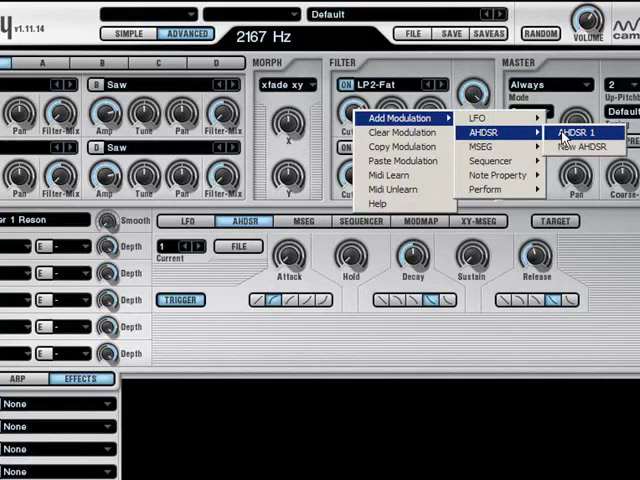
- Assign AHDSR 1 to the Filter 1 cutoff and set its decay to 0.37 s
left_click(570, 133)
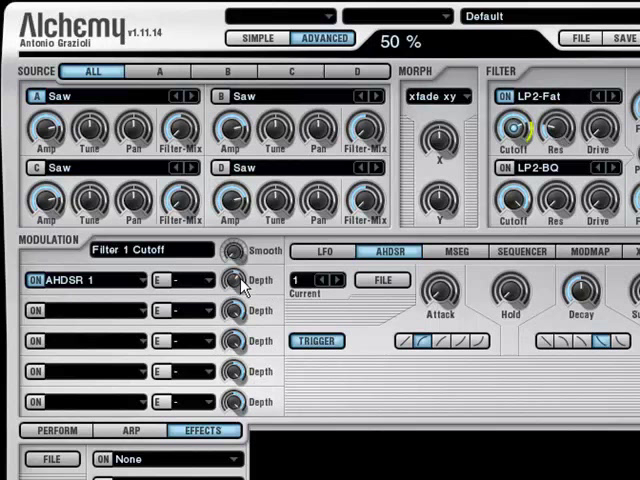
left_click_drag(580, 295, 580, 300)
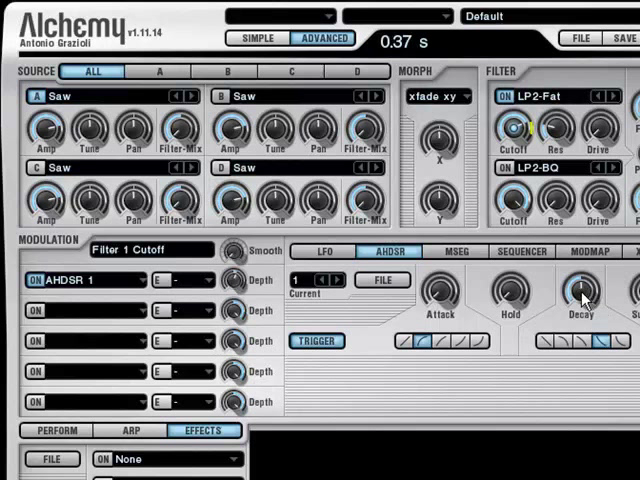